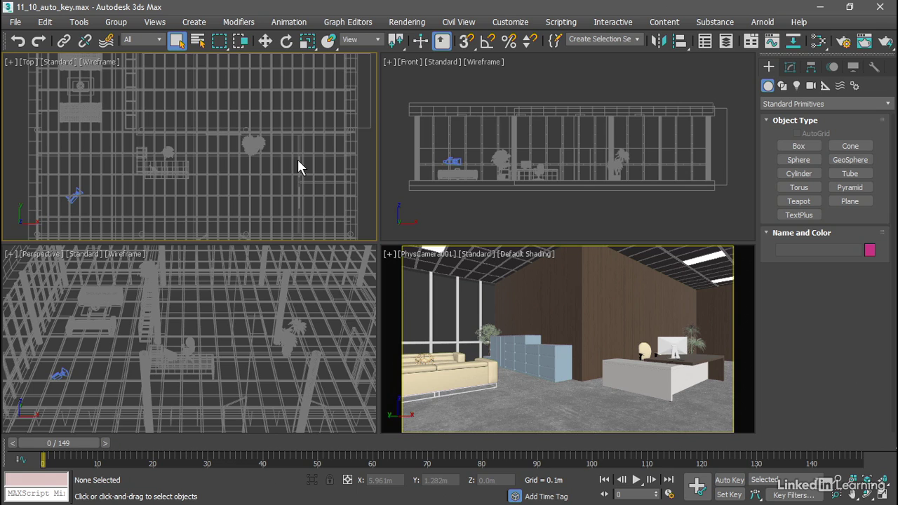
pyautogui.moveTo(193, 184)
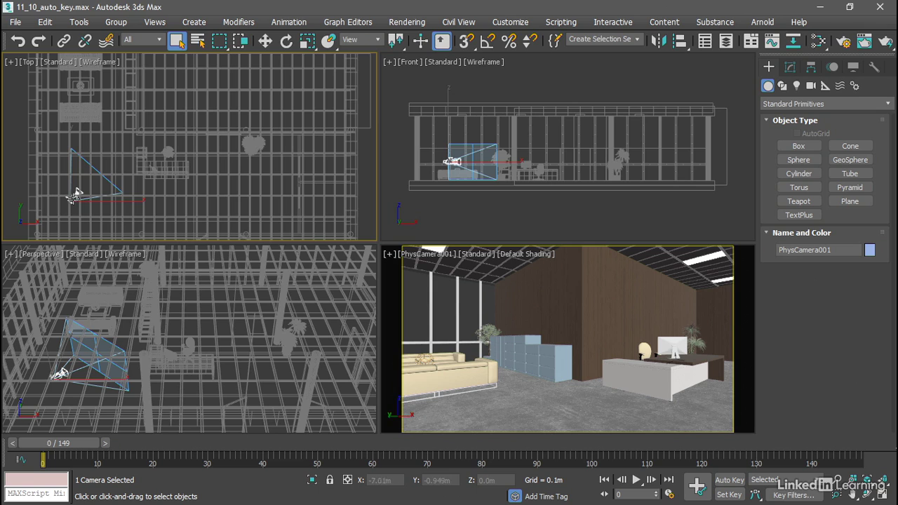
pyautogui.moveTo(232, 209)
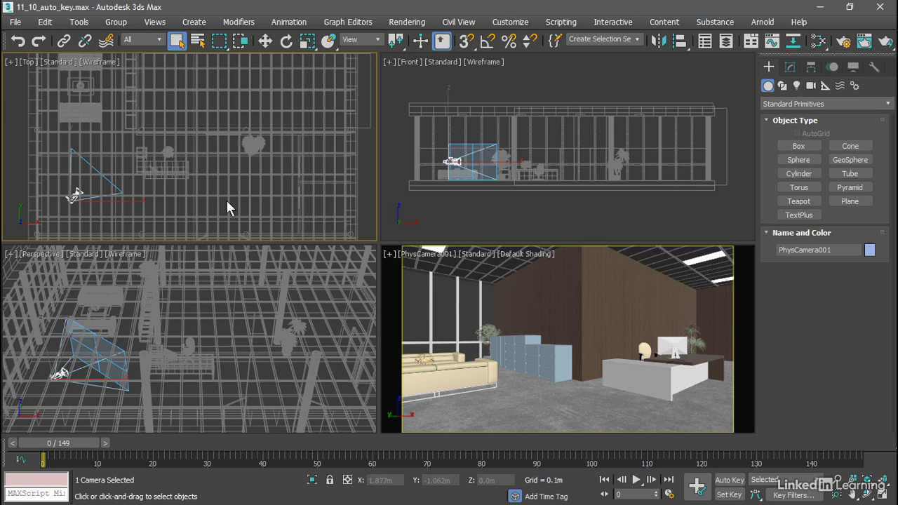
pyautogui.moveTo(498, 331)
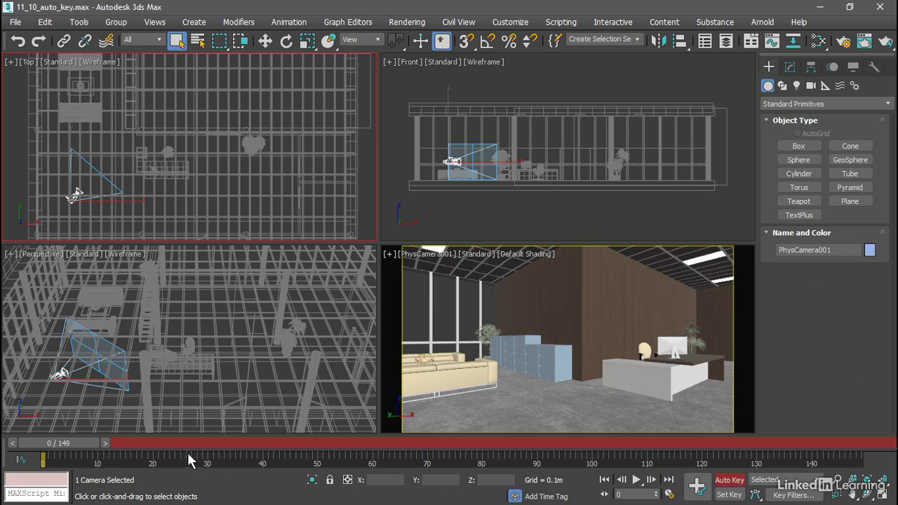
pyautogui.moveTo(81, 463)
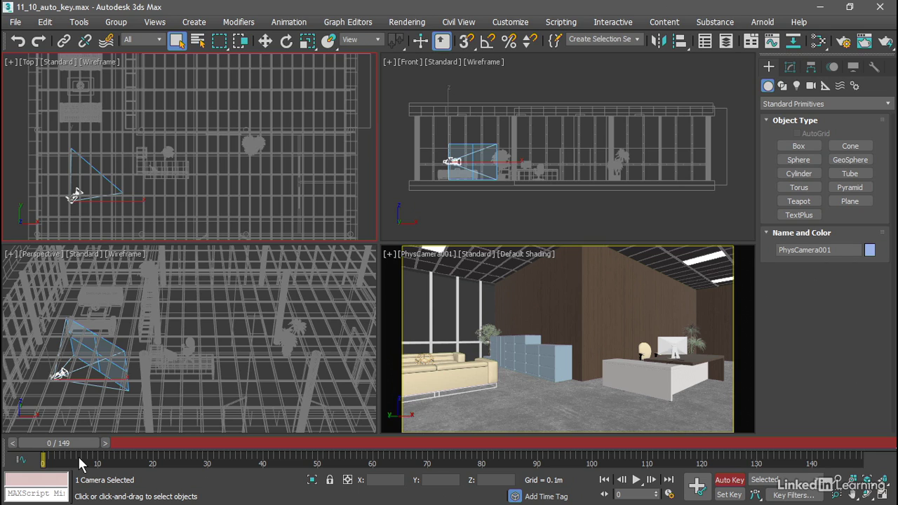
# Step: Drag the time slider to the last frame, 149
pyautogui.moveTo(42, 457); pyautogui.dragTo(423, 457)
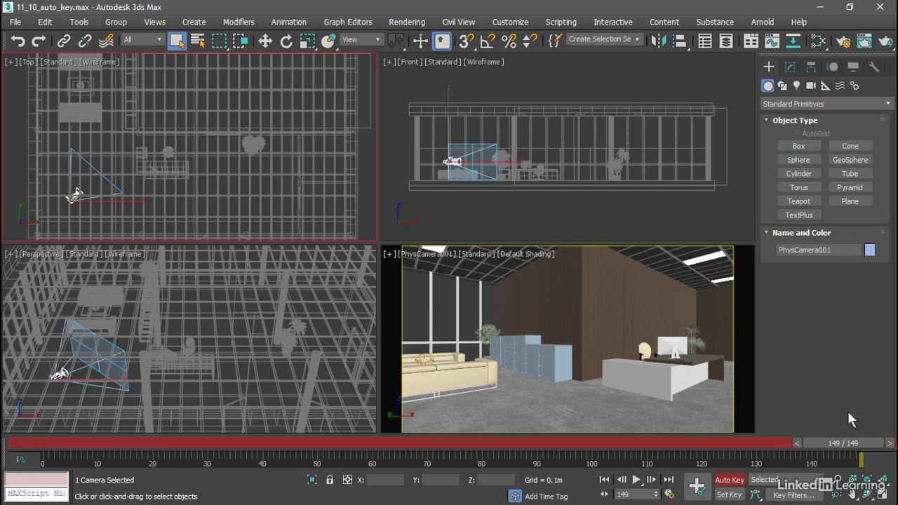
pyautogui.moveTo(819, 384)
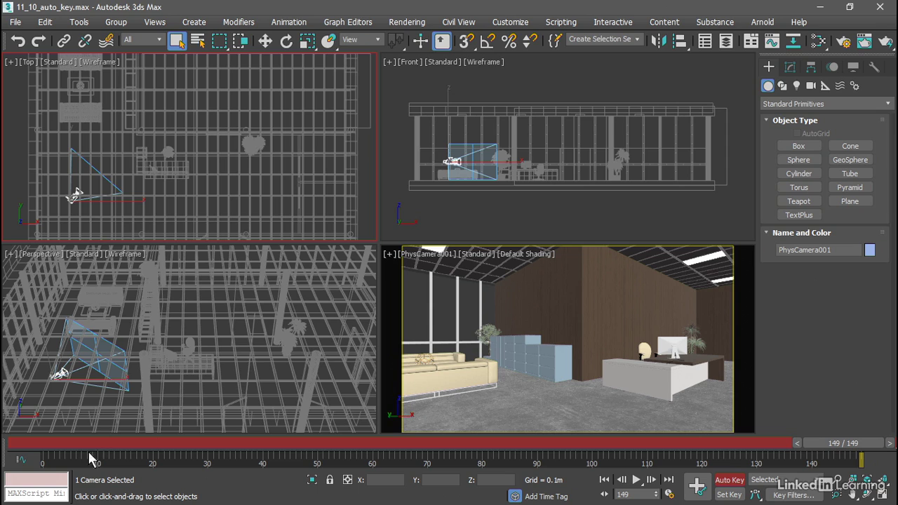
pyautogui.moveTo(177, 469)
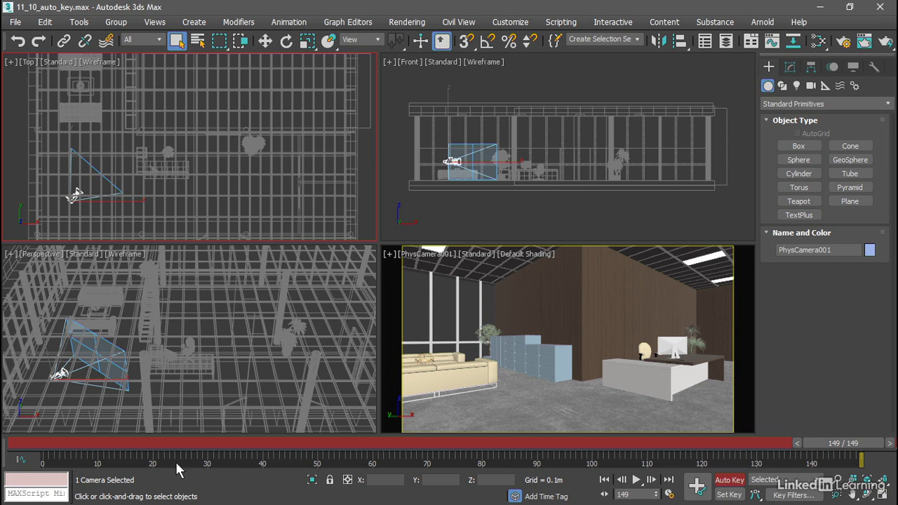
pyautogui.moveTo(828, 460)
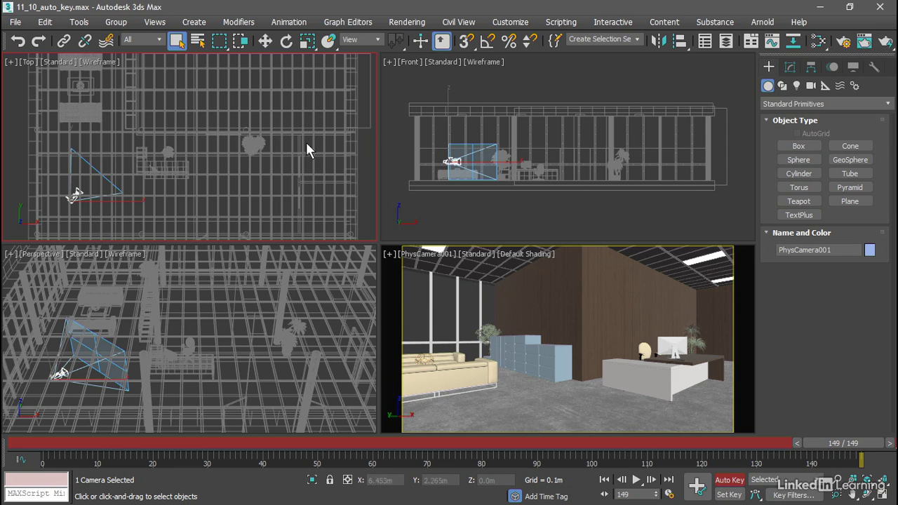
# Step: Activate Select and Move to reposition PhysCamera001 at frame 149
pyautogui.click(266, 40)
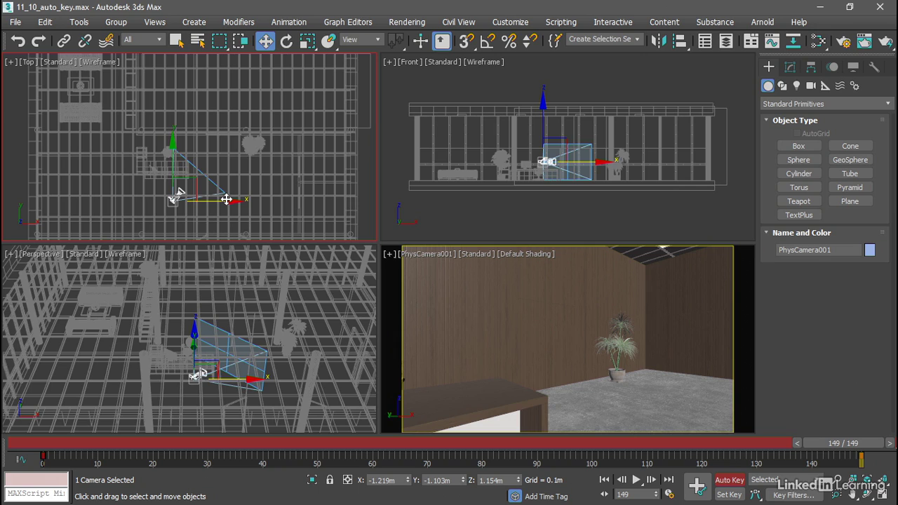
pyautogui.moveTo(195, 261)
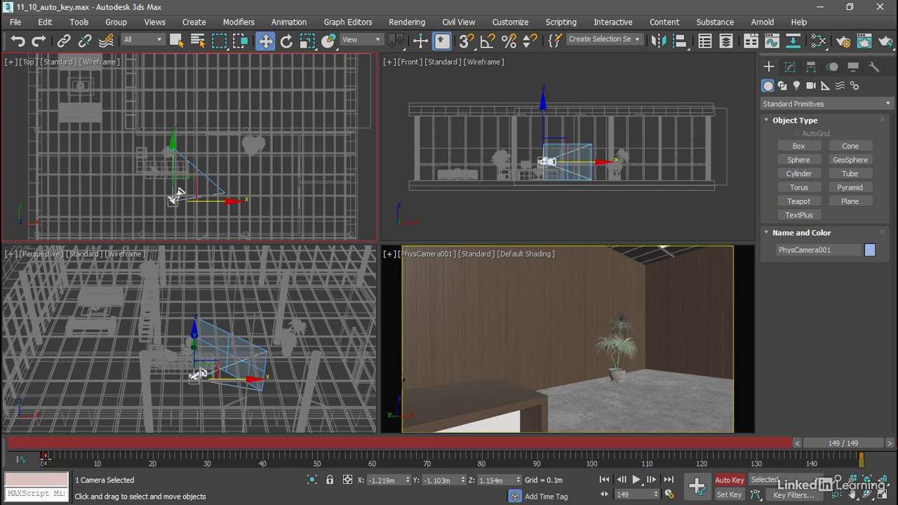
pyautogui.moveTo(728, 461)
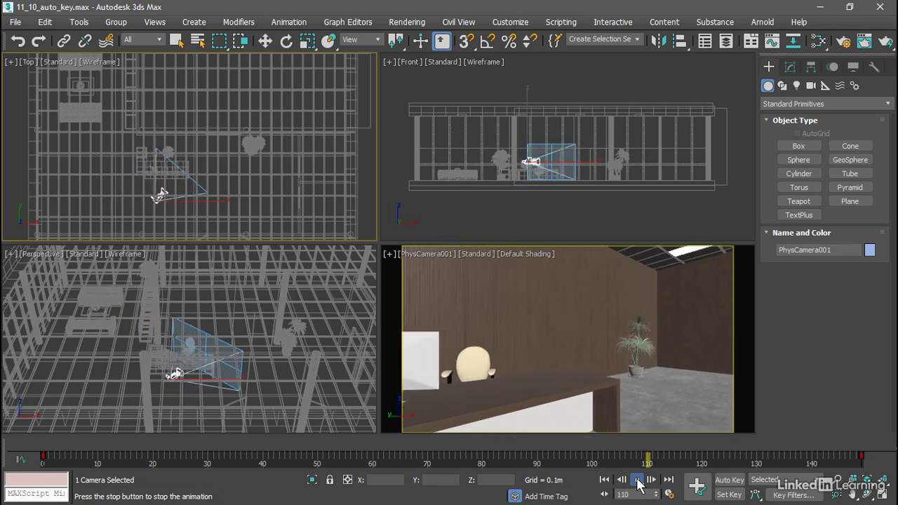
# Step: Play back the camera gliding from the sofa toward the potted plant, ending at frame 0
pyautogui.click(637, 480)
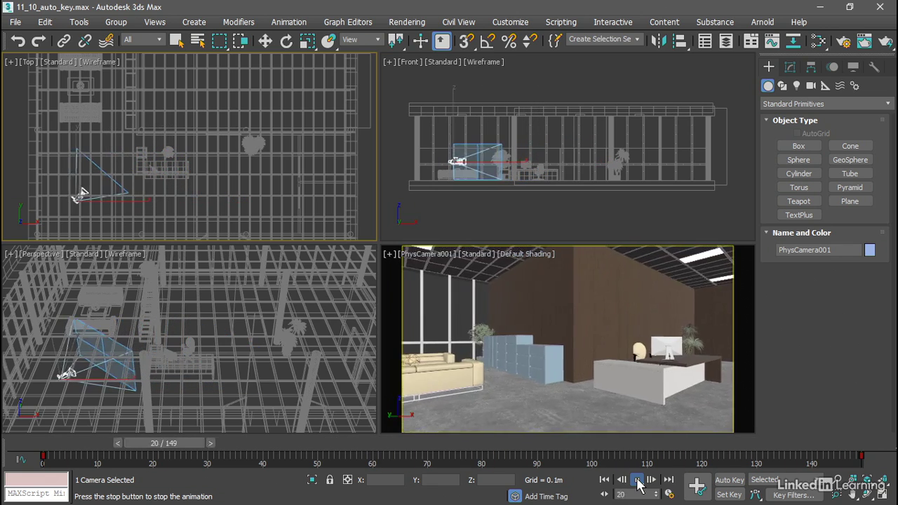
pyautogui.click(637, 480)
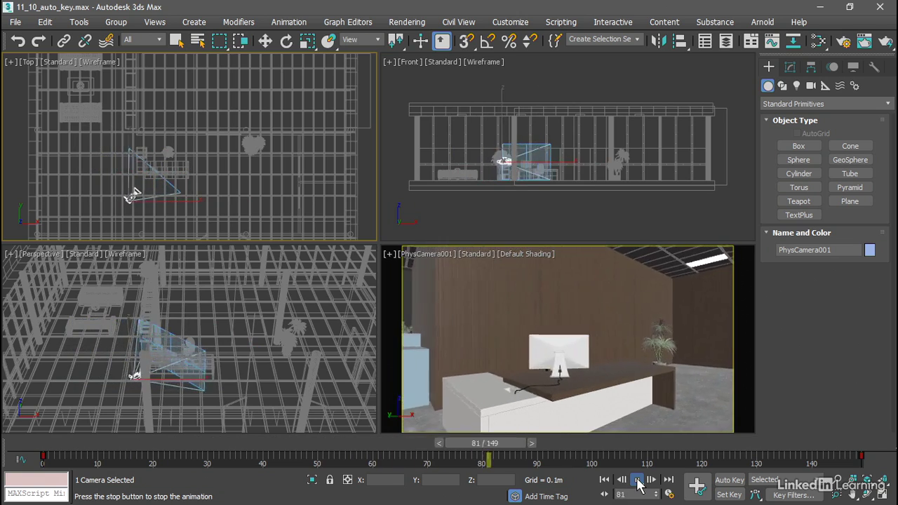
pyautogui.click(637, 480)
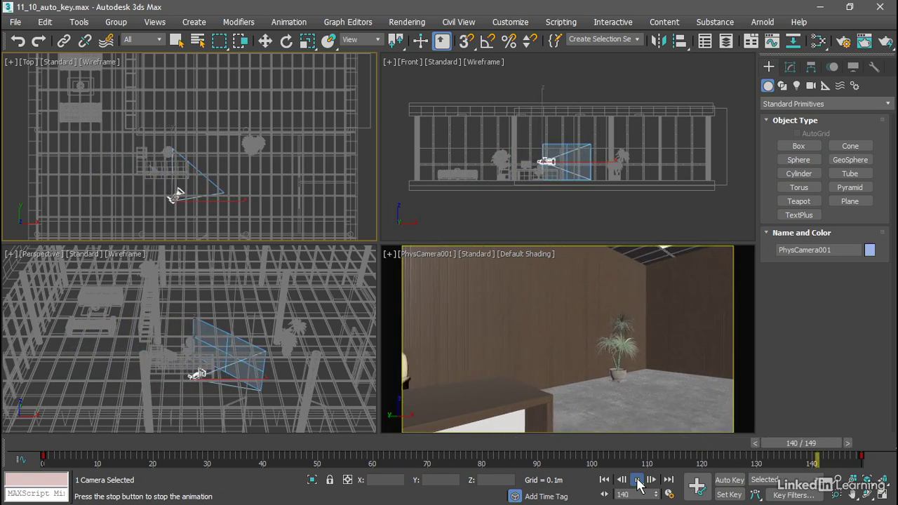
pyautogui.click(604, 481)
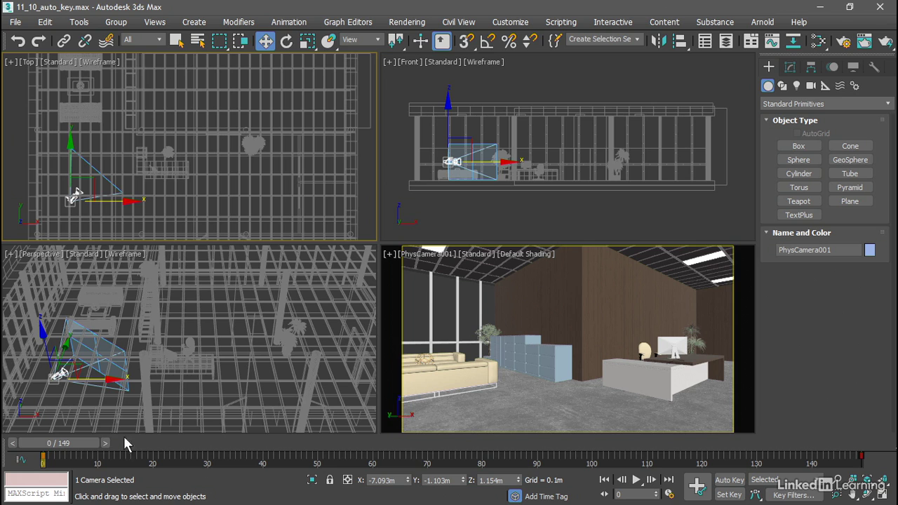
# Step: Scrub the time slider to frame 67 for the middle camera key
pyautogui.moveTo(43, 459); pyautogui.dragTo(426, 459)
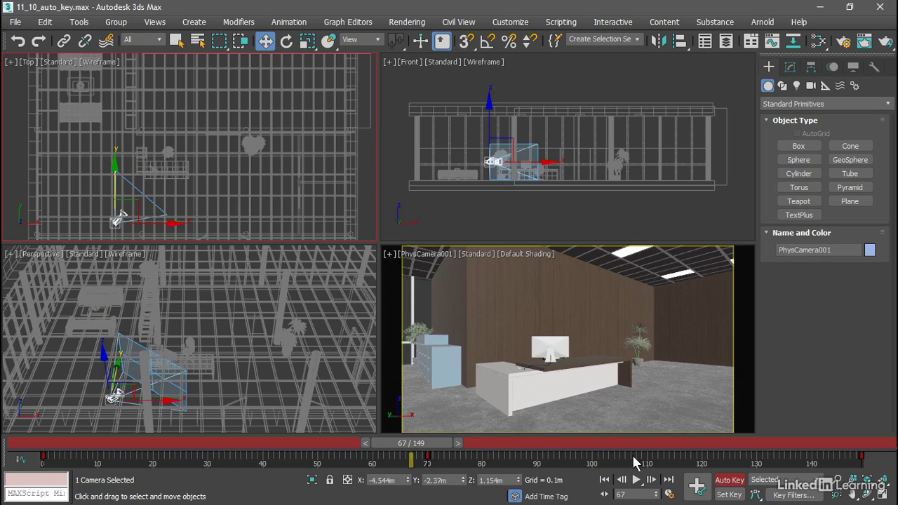
pyautogui.moveTo(604, 480)
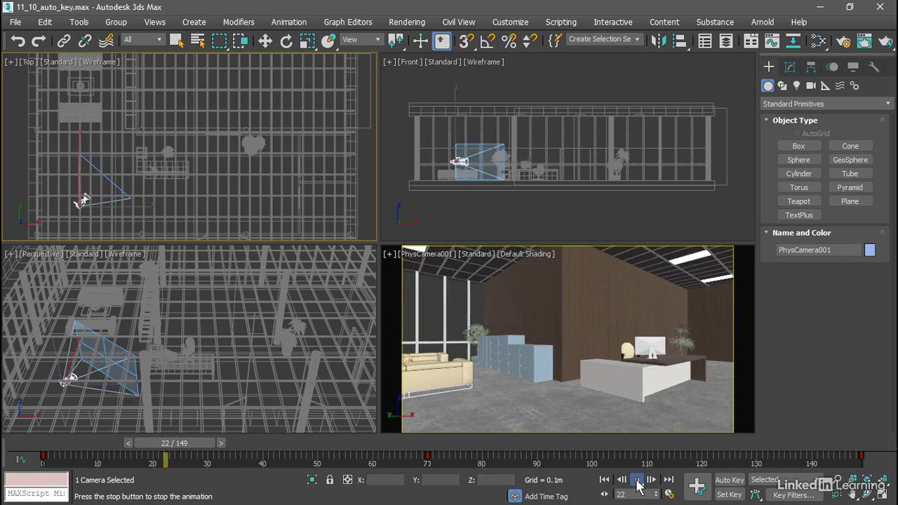
# Step: Play the curved three-key camera move past the reception desk, then stop at frame 0
pyautogui.click(637, 481)
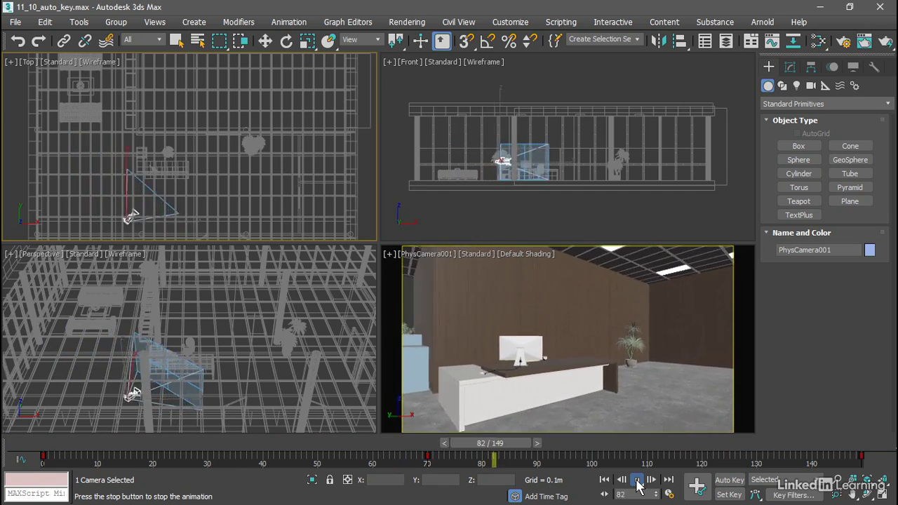
pyautogui.click(638, 480)
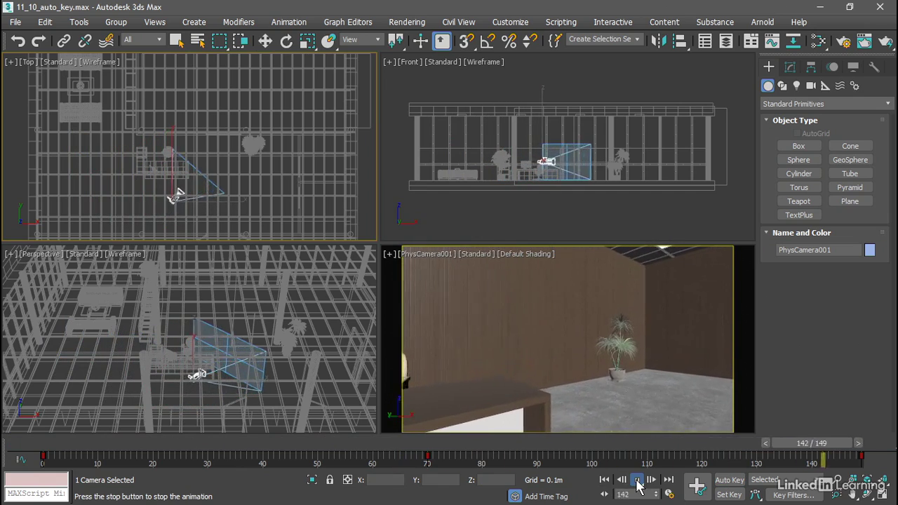
pyautogui.click(603, 480)
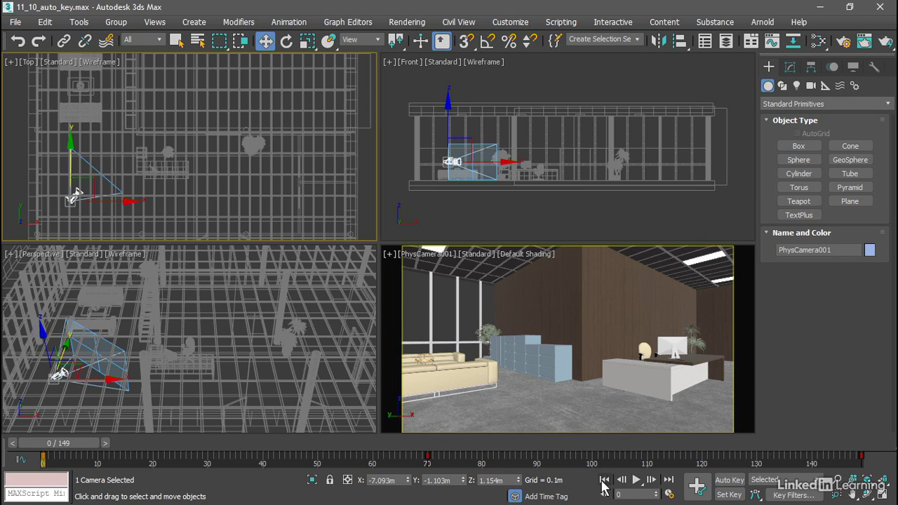